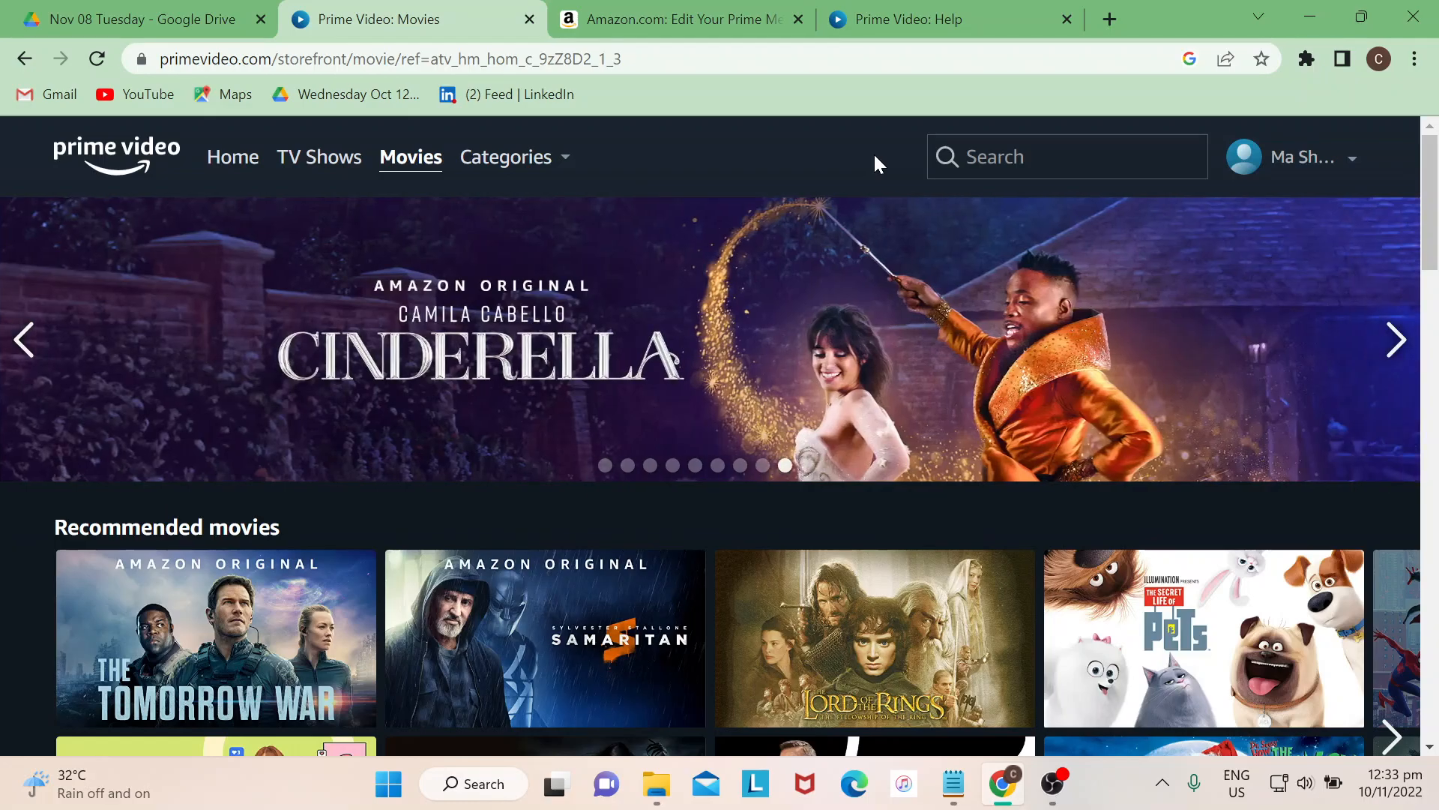
# - Return from the Movies storefront to the Prime Video Home page
pyautogui.click(1395, 340)
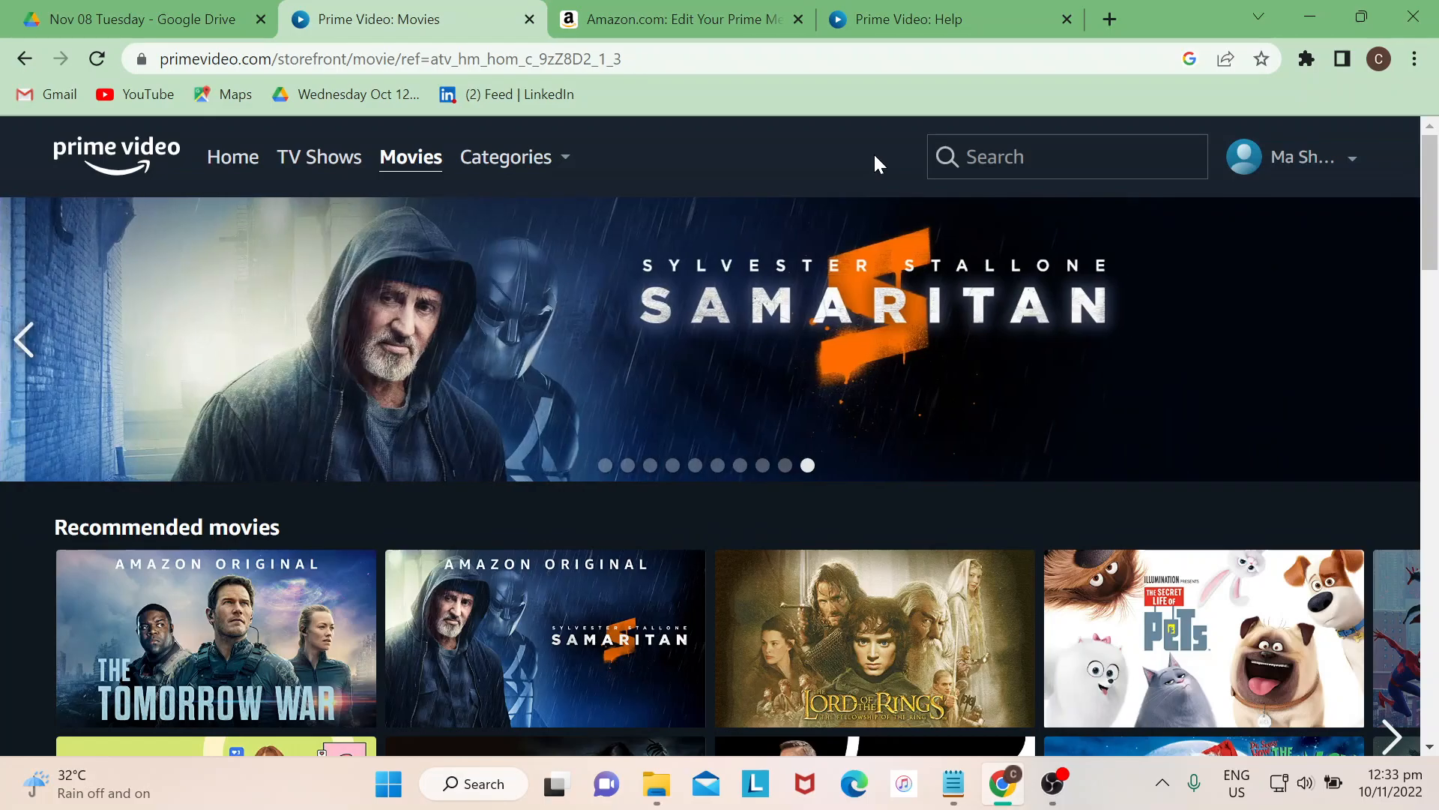
pyautogui.moveTo(315, 205)
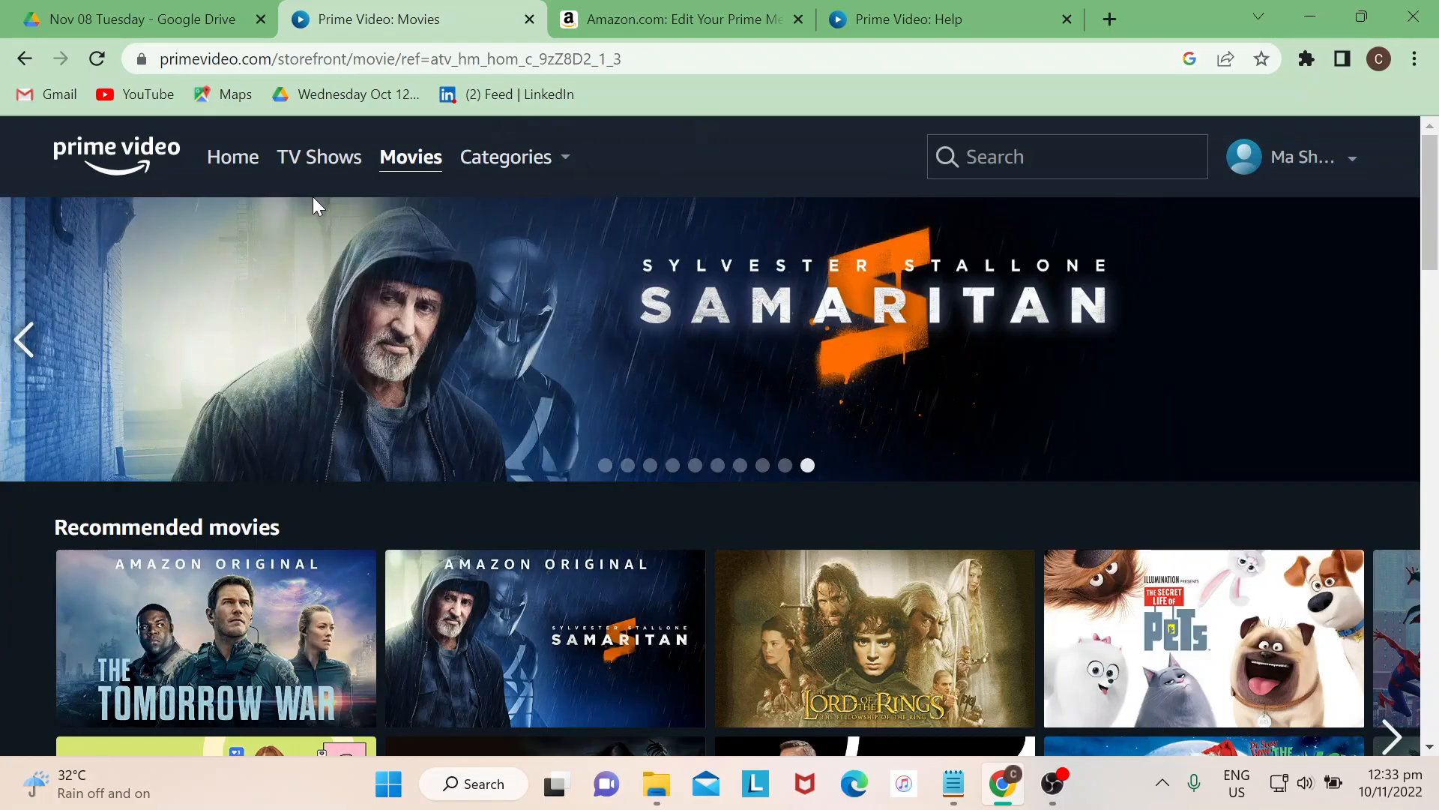
pyautogui.click(232, 157)
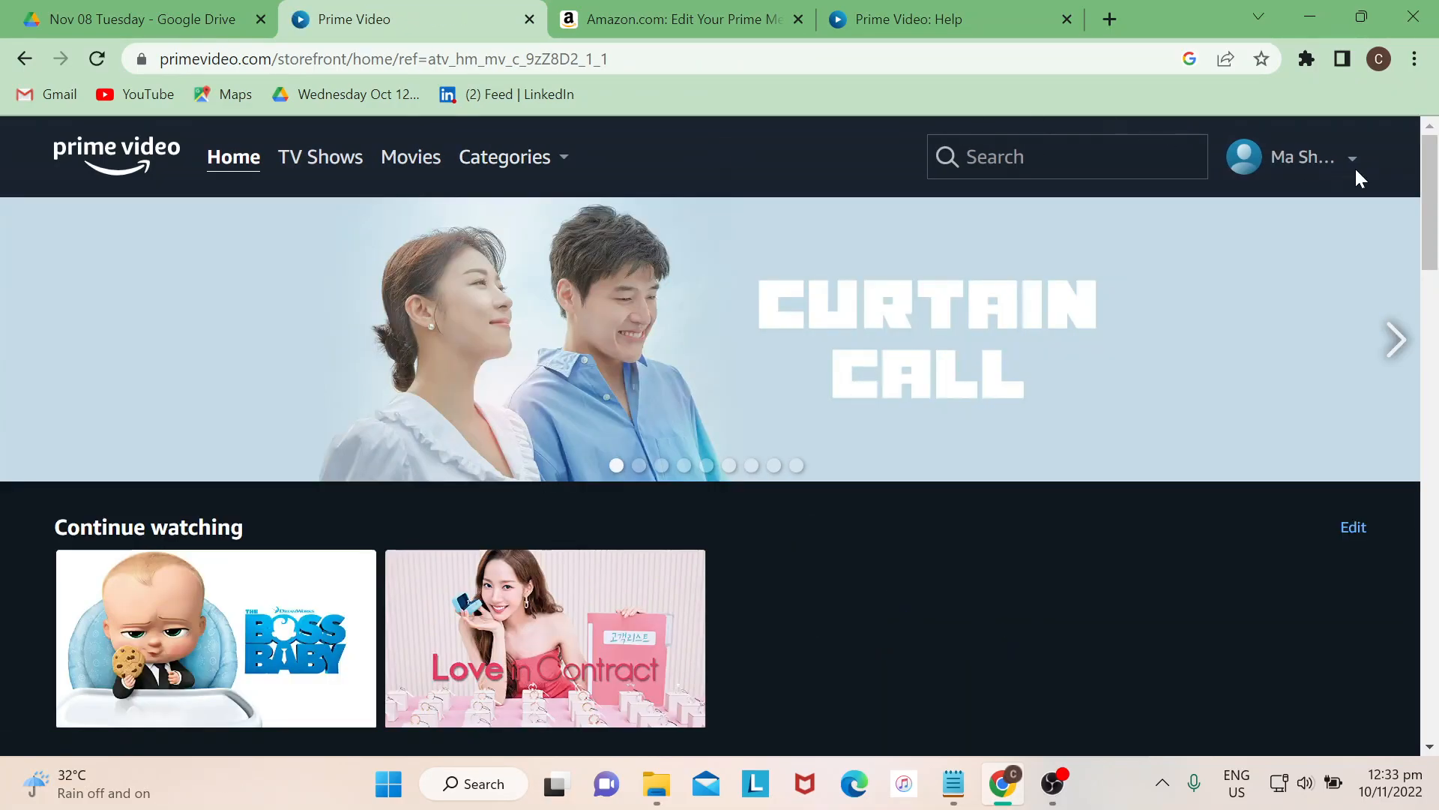
# - Go to Account & Settings from the profile menu
pyautogui.click(1293, 157)
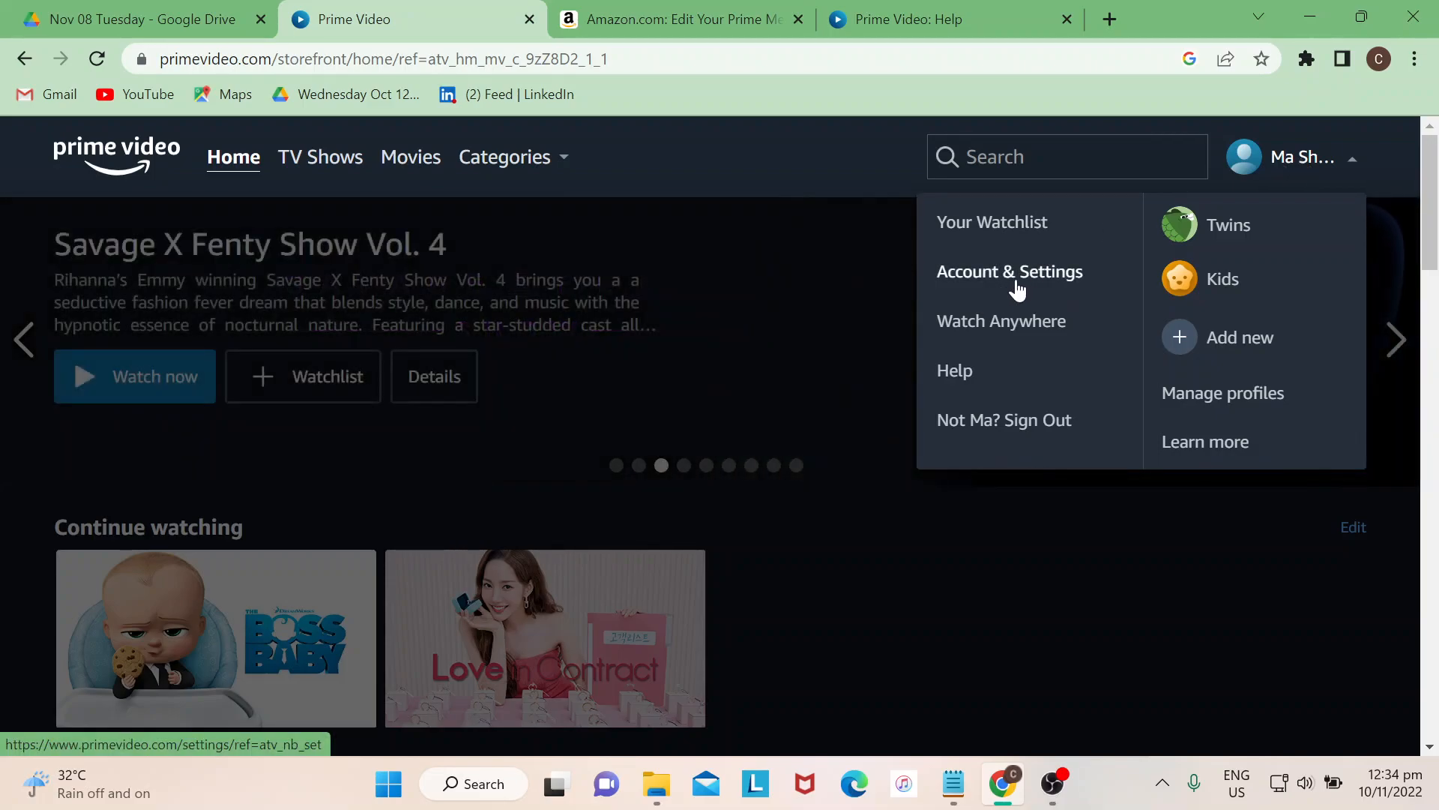
pyautogui.click(1009, 271)
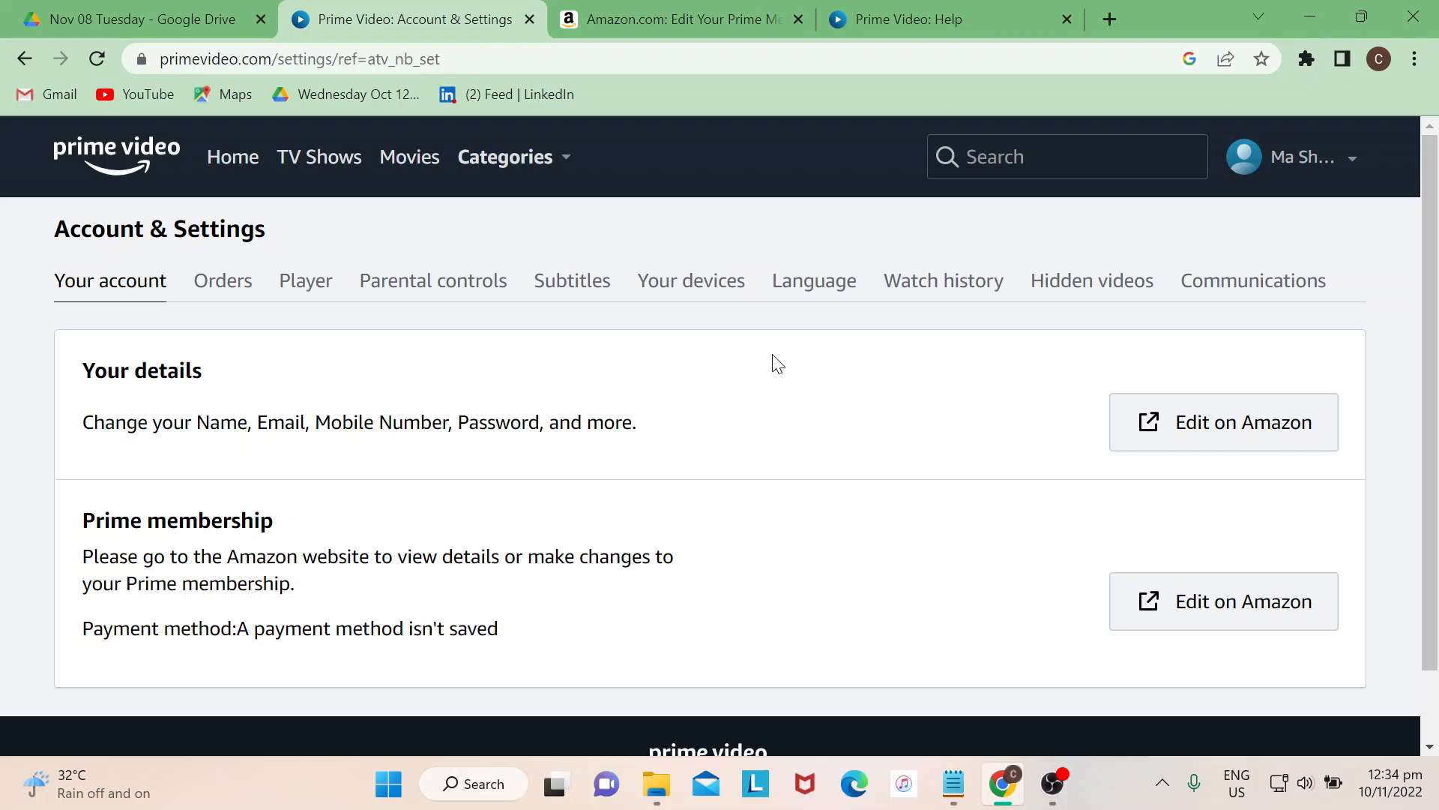
pyautogui.moveTo(715, 385)
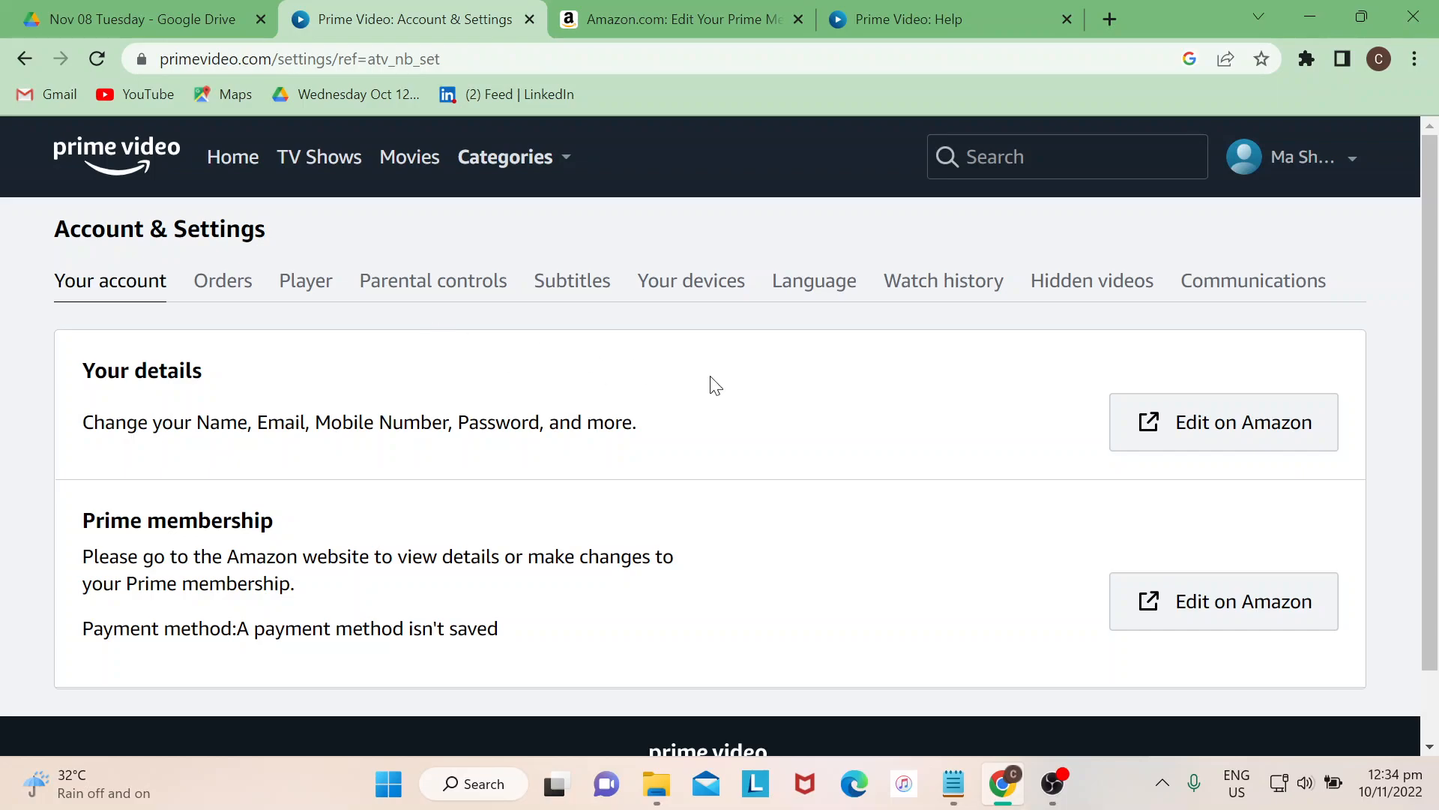
pyautogui.moveTo(307, 240)
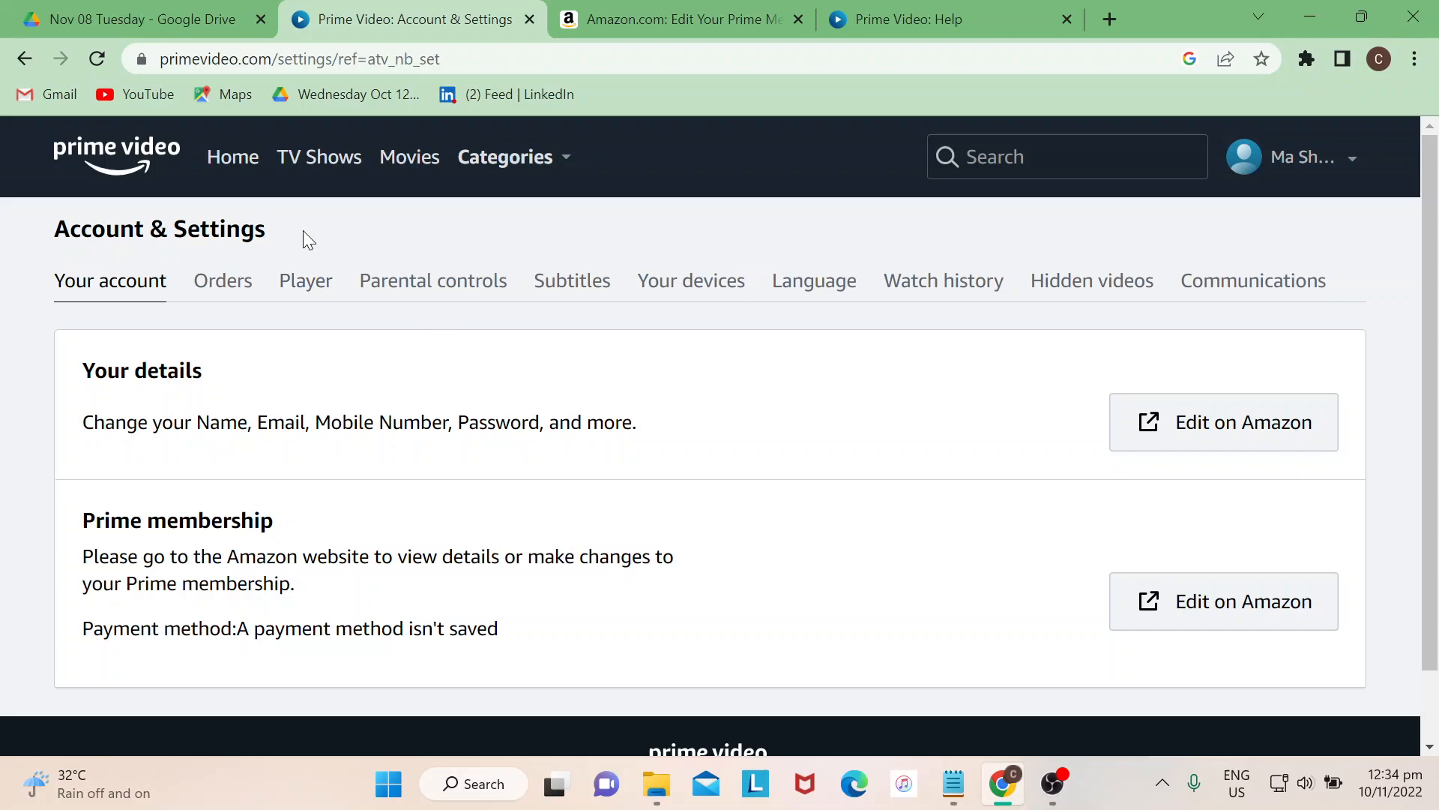
pyautogui.moveTo(197, 541)
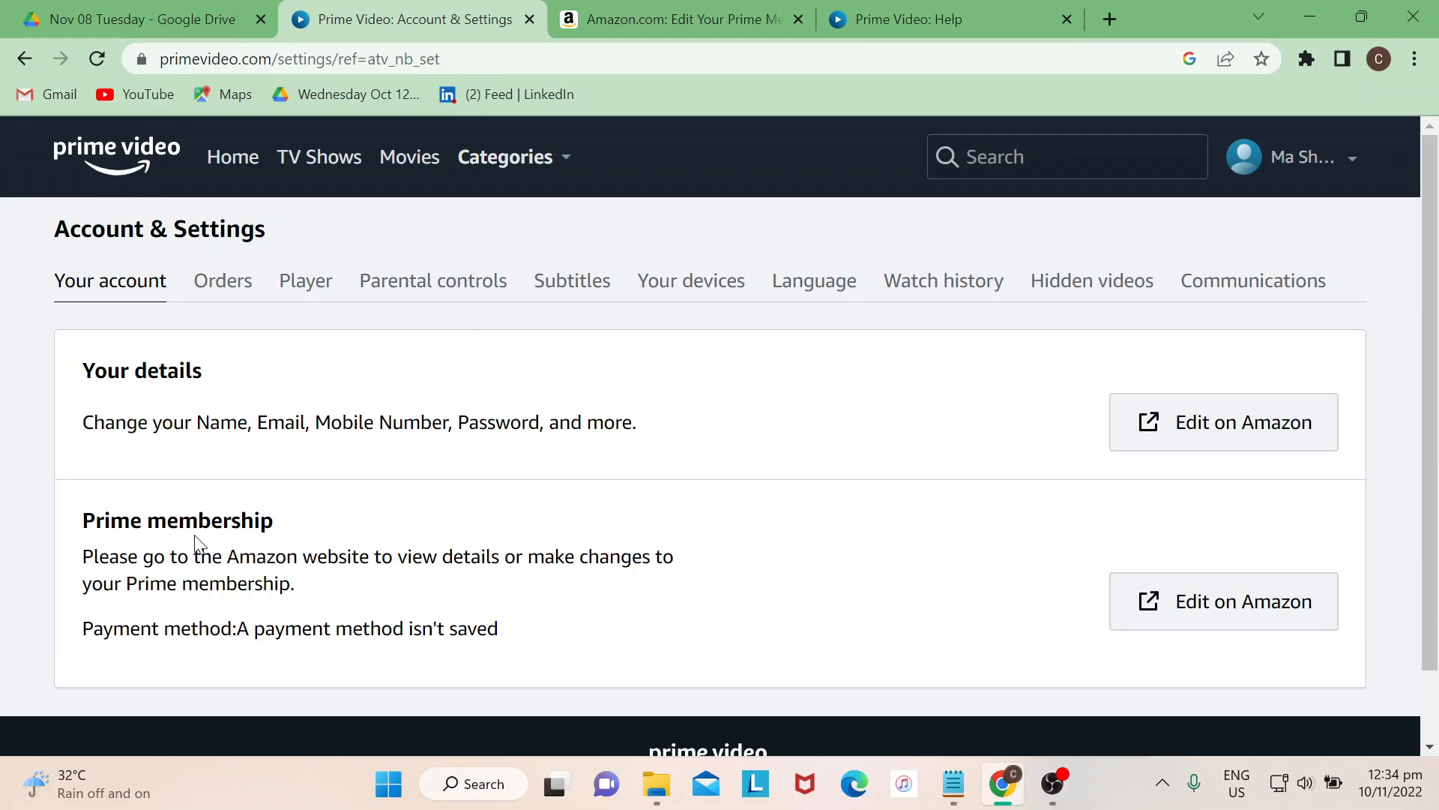
pyautogui.moveTo(1223, 601)
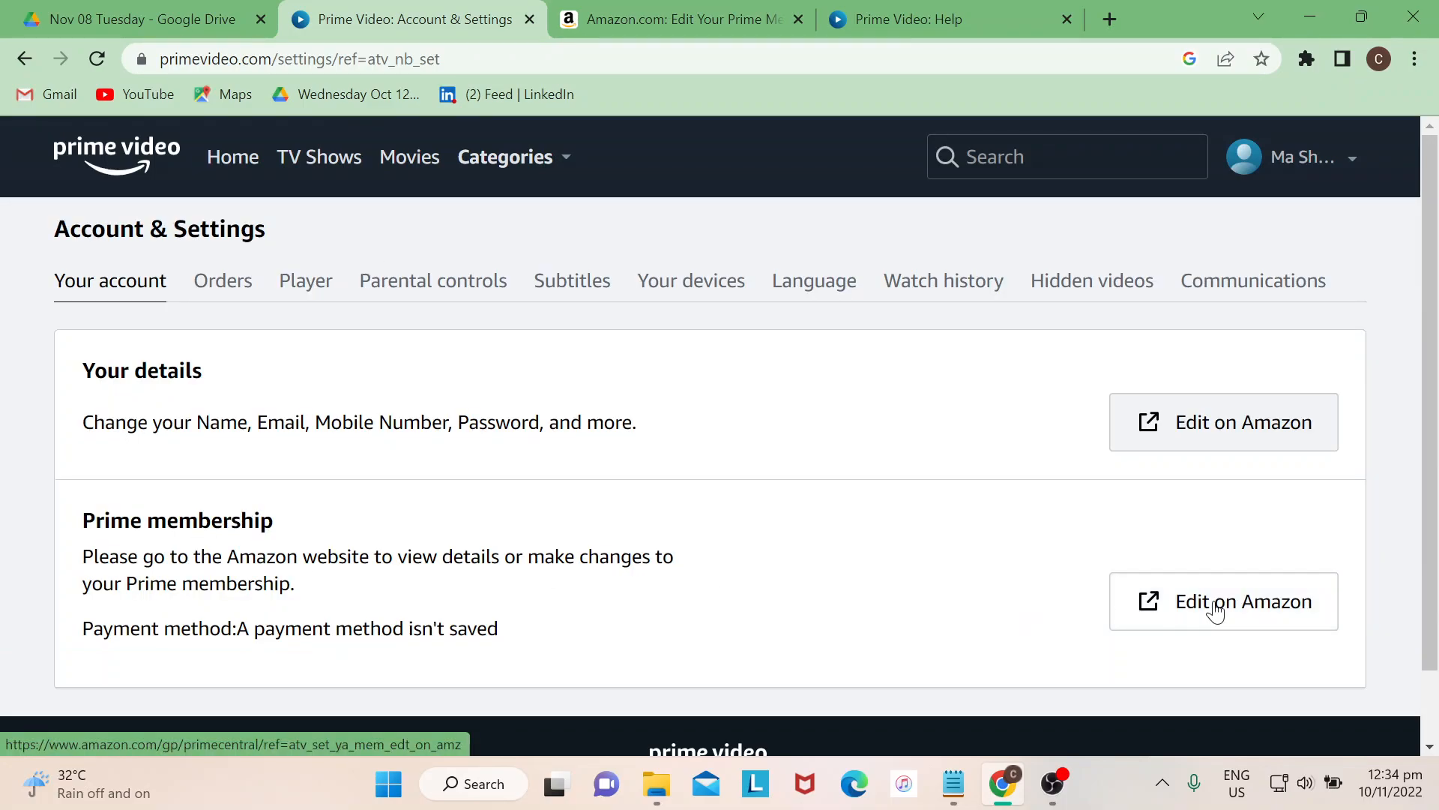
# - Open the Prime membership page on Amazon in a new tab
pyautogui.click(1244, 601)
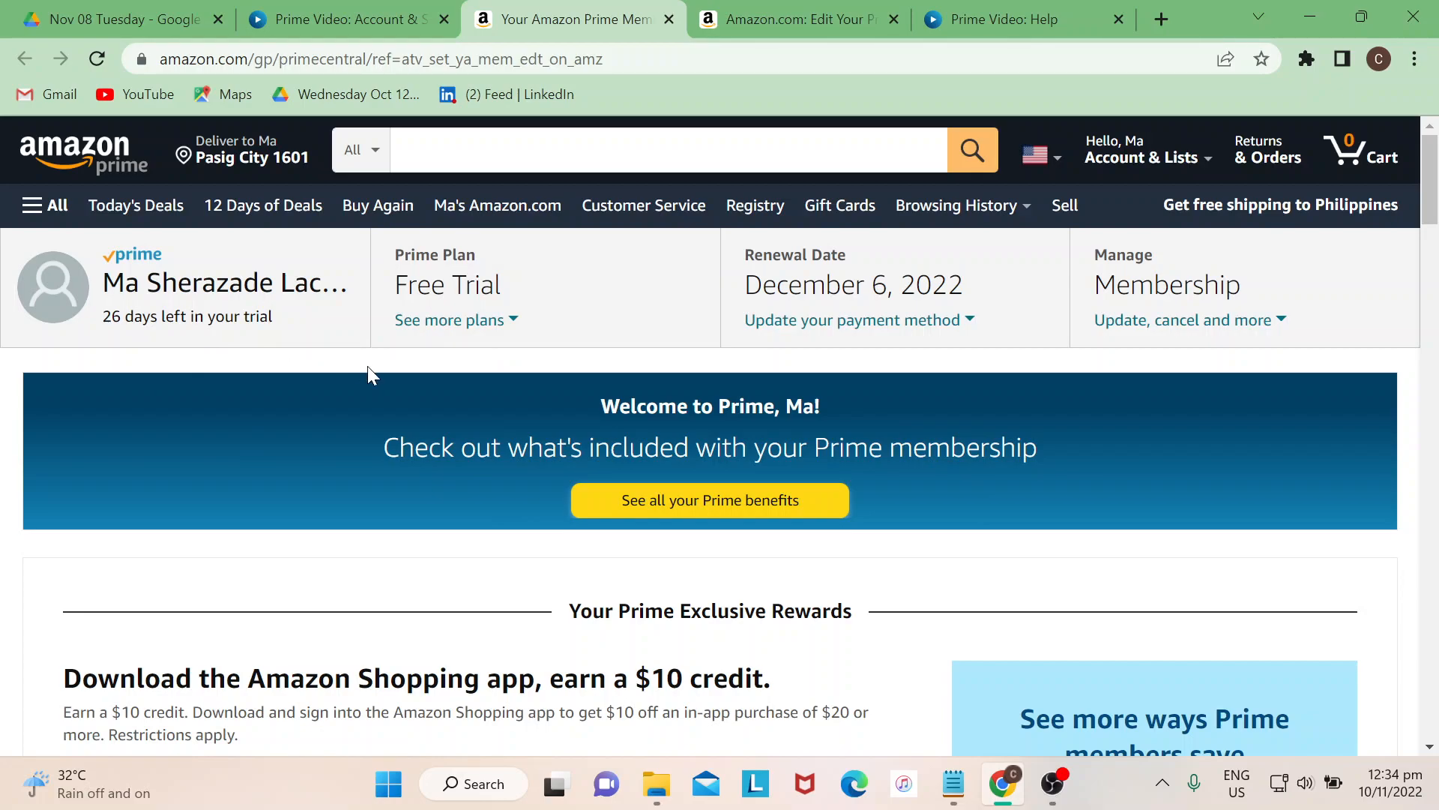
pyautogui.moveTo(165, 338)
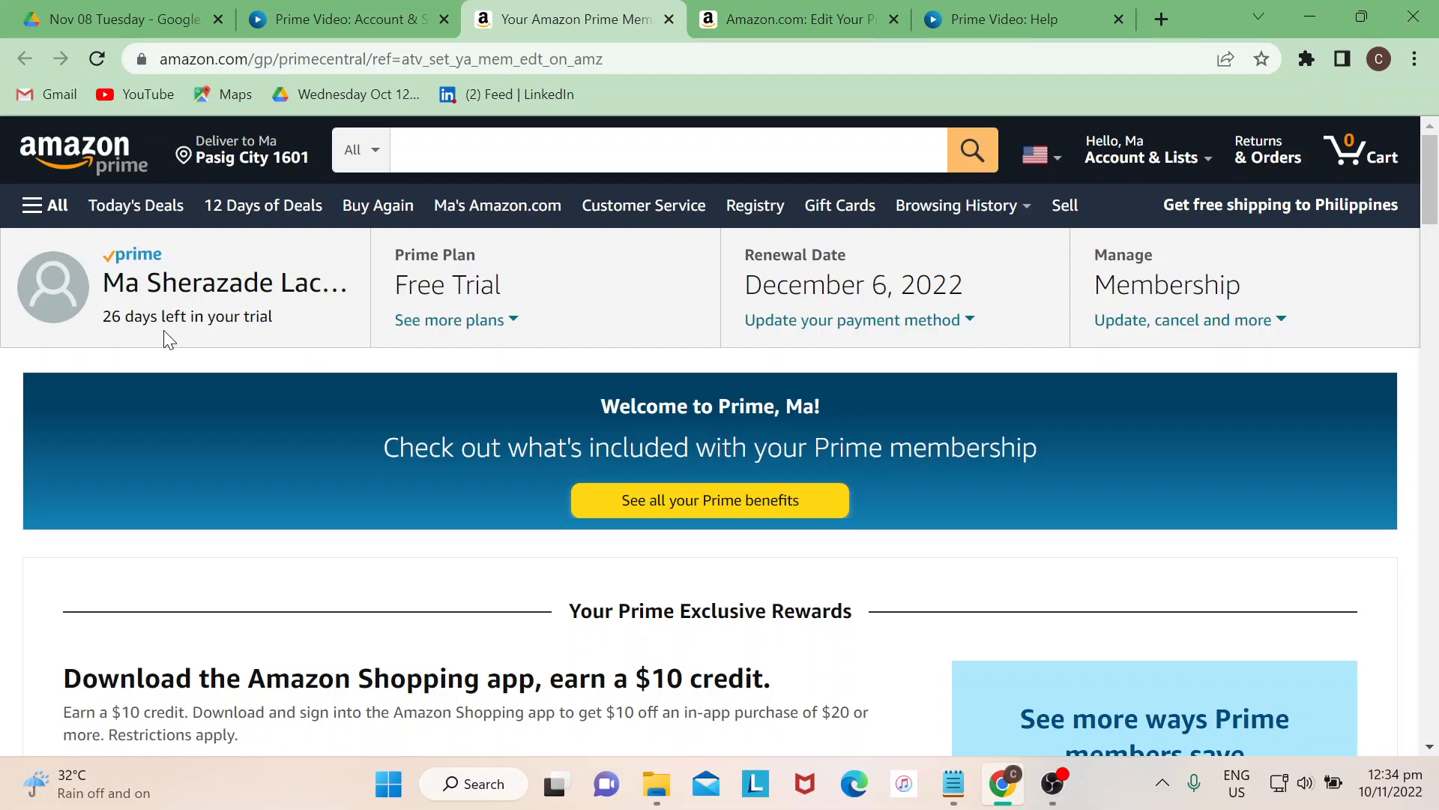
pyautogui.moveTo(448, 319)
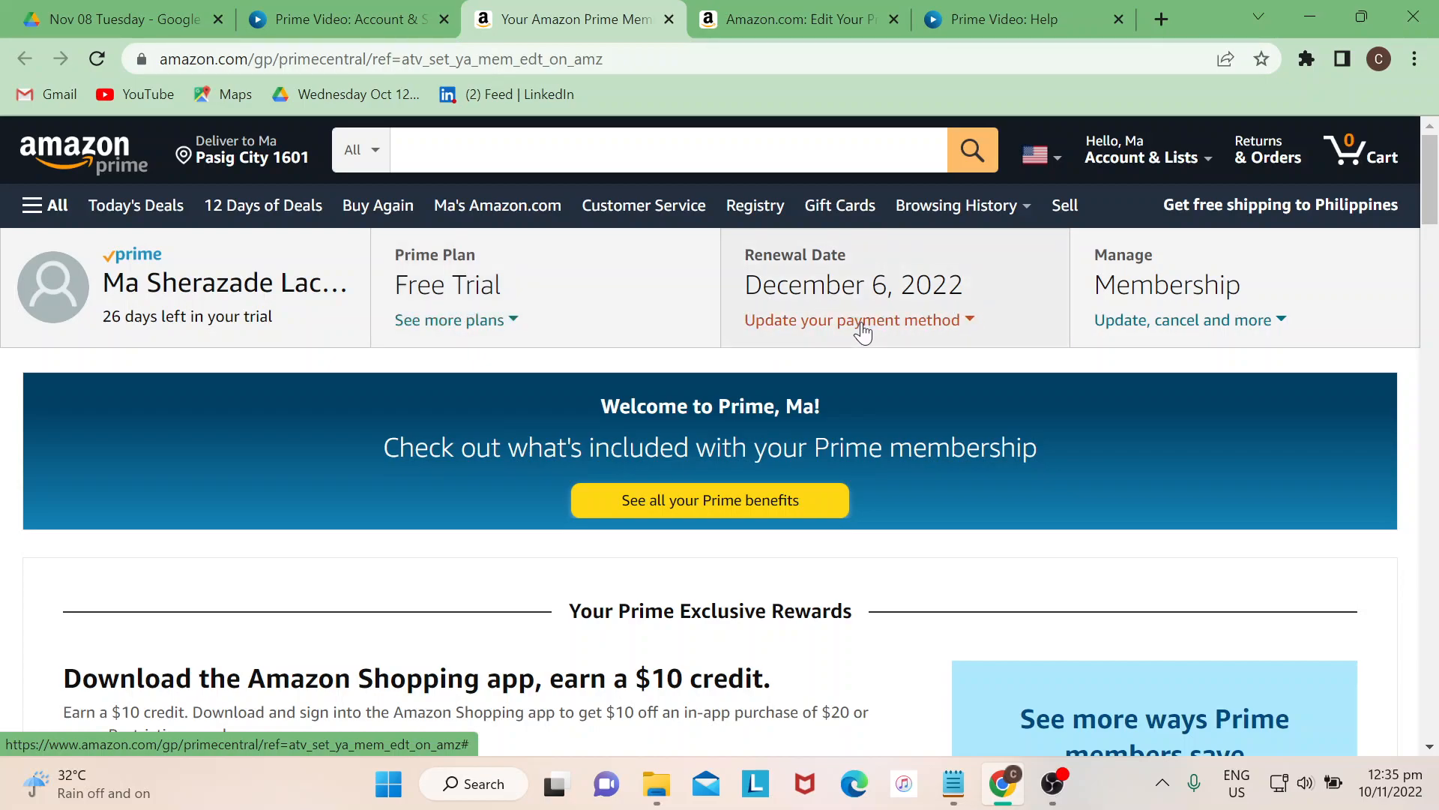
# - Reach the payment preferences page via Update your payment method and Edit payment method
pyautogui.click(853, 321)
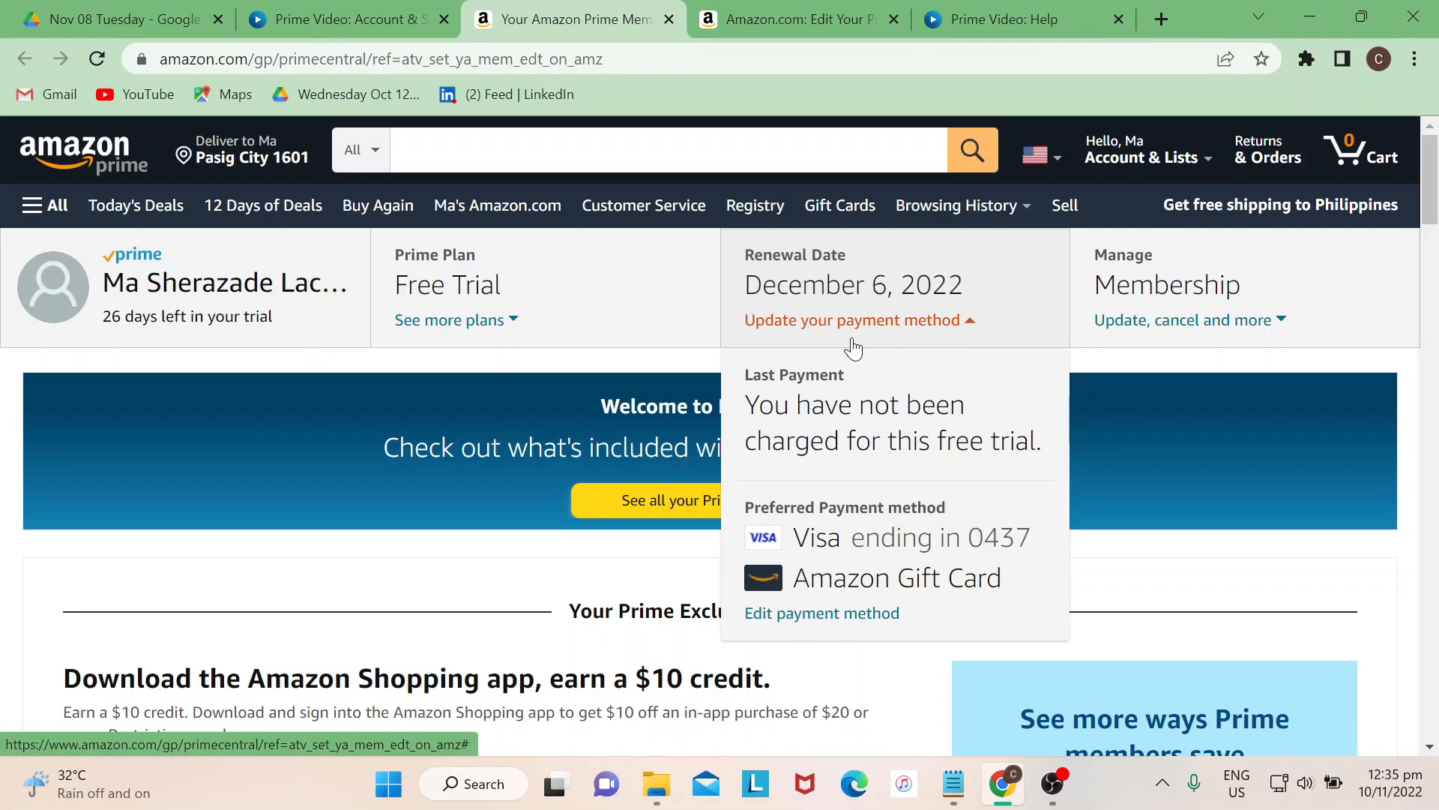
pyautogui.click(820, 612)
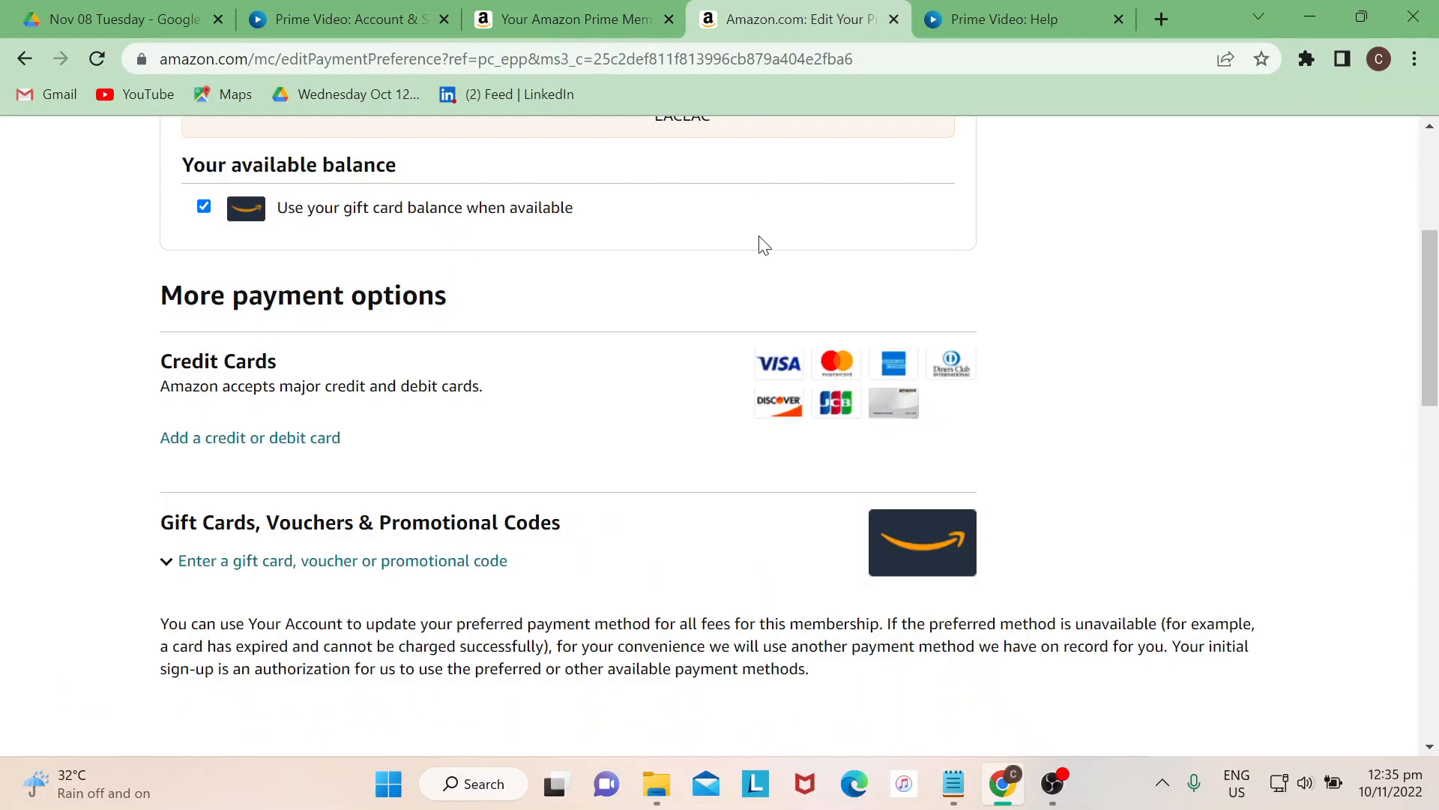
pyautogui.moveTo(997, 384)
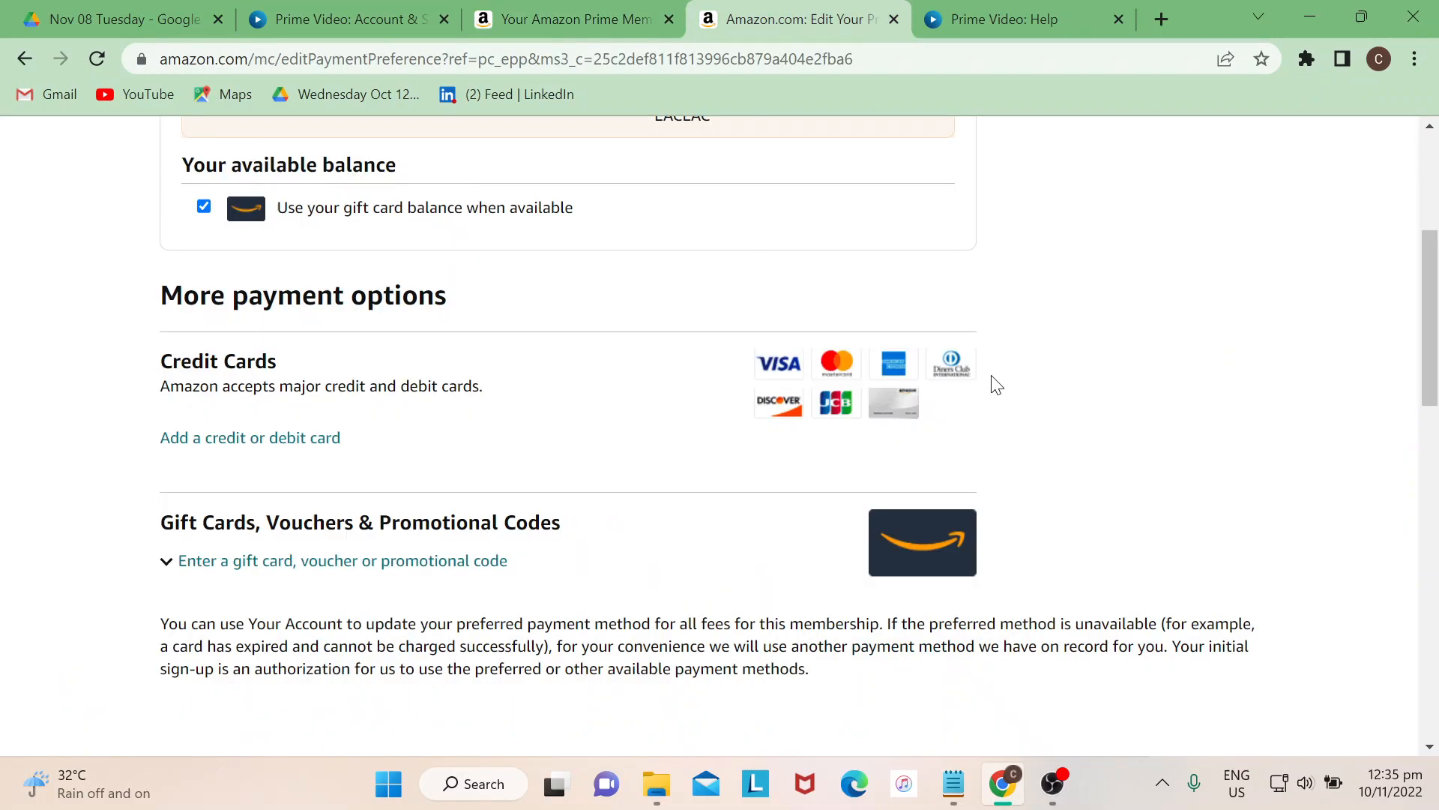
pyautogui.scroll(-3)
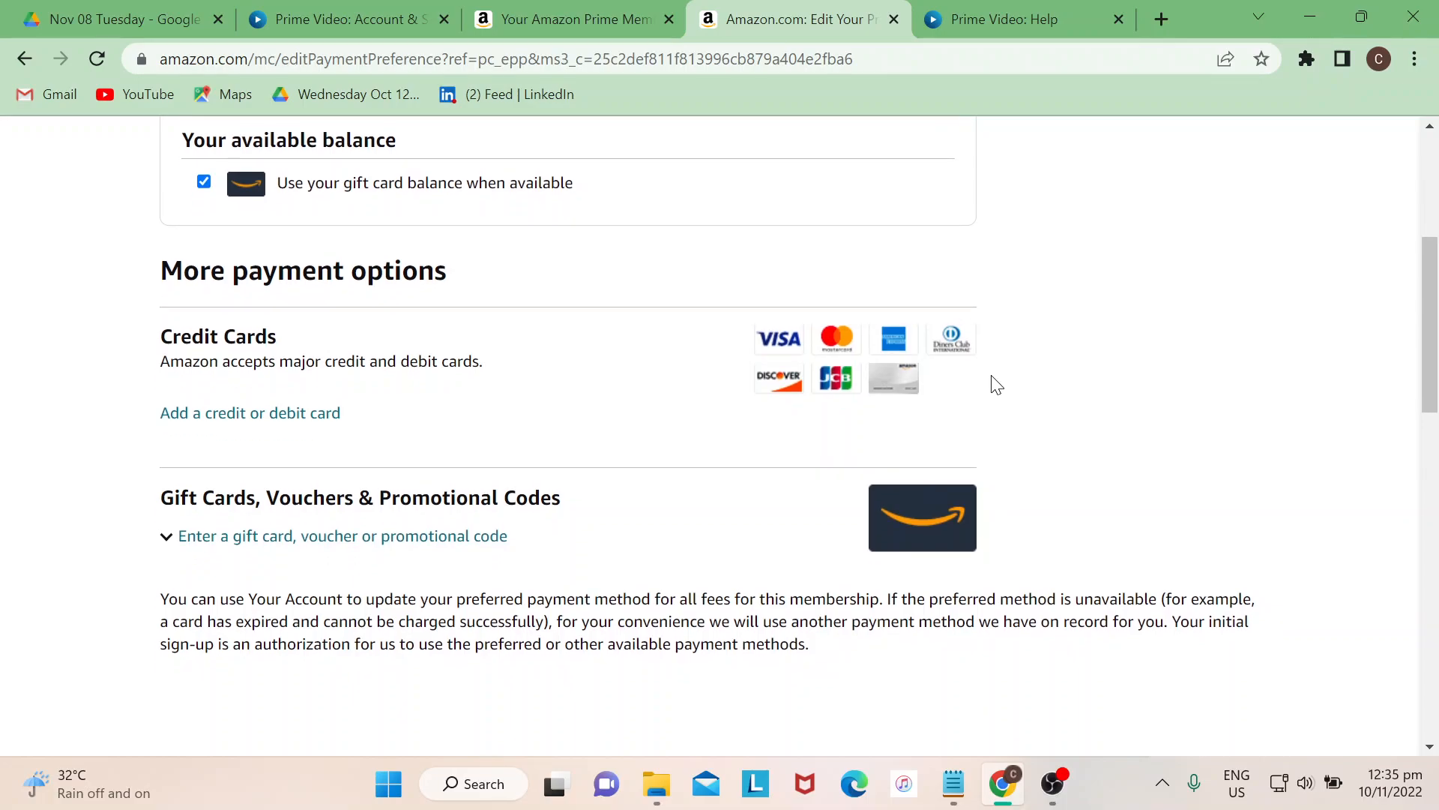
pyautogui.moveTo(812, 420)
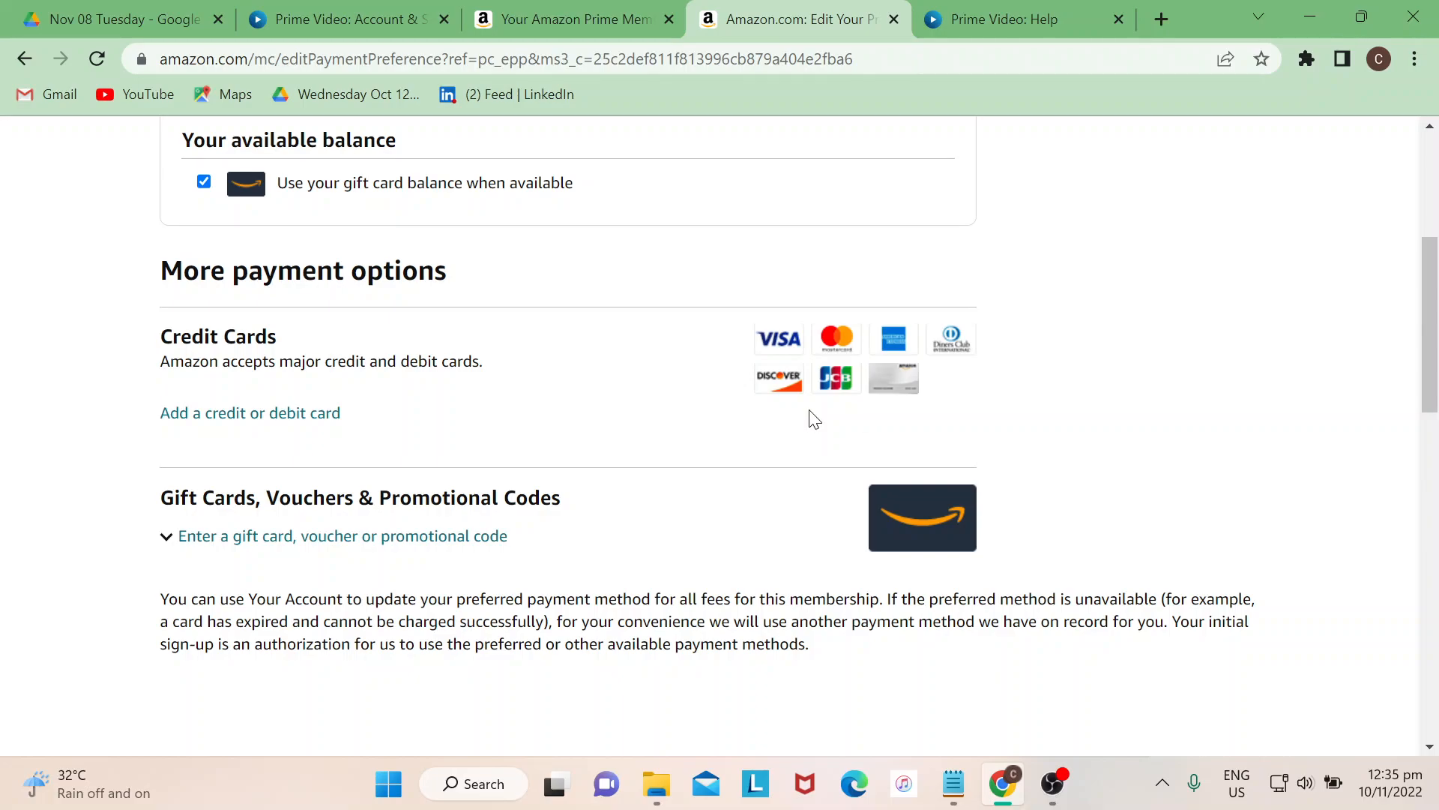
pyautogui.moveTo(559, 366)
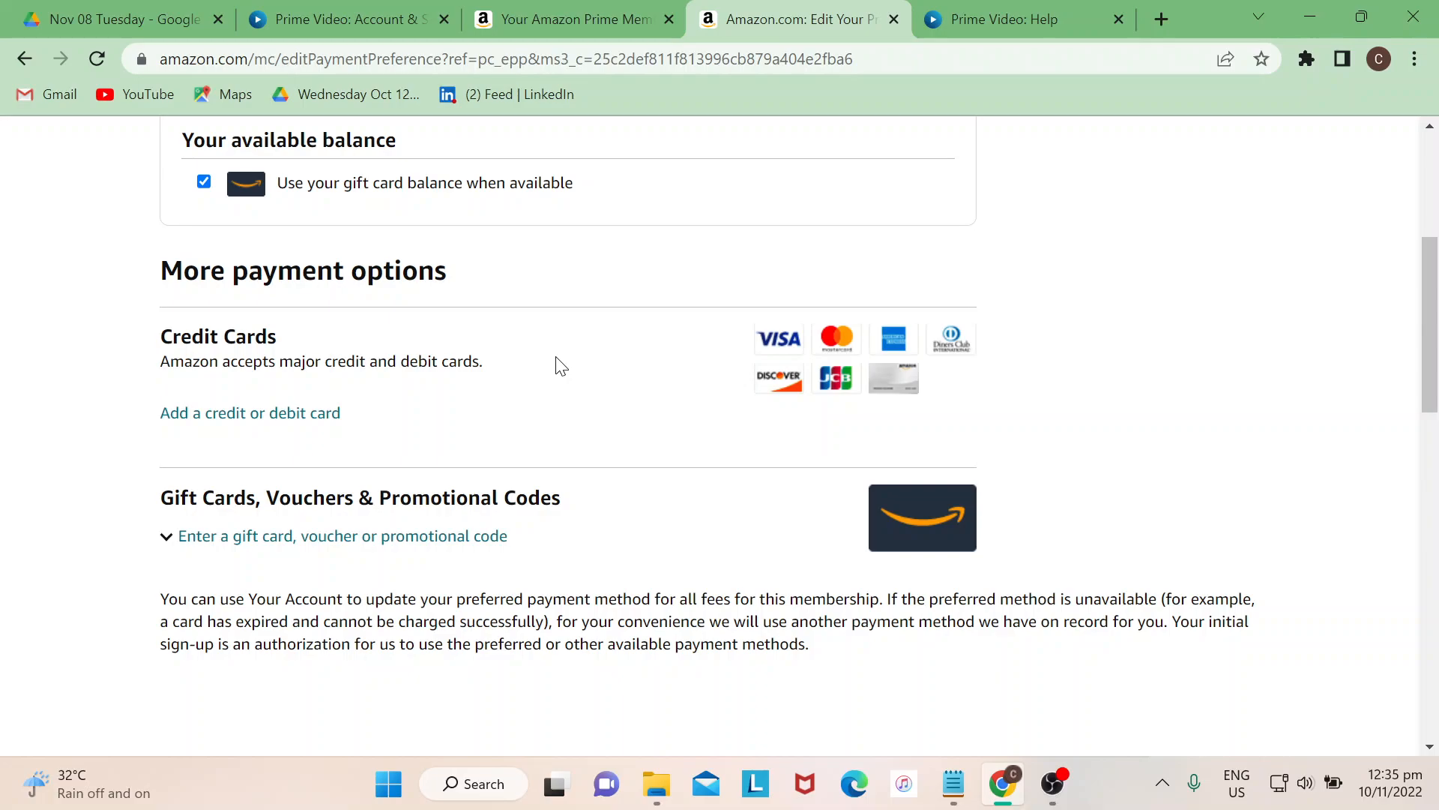
pyautogui.moveTo(278, 434)
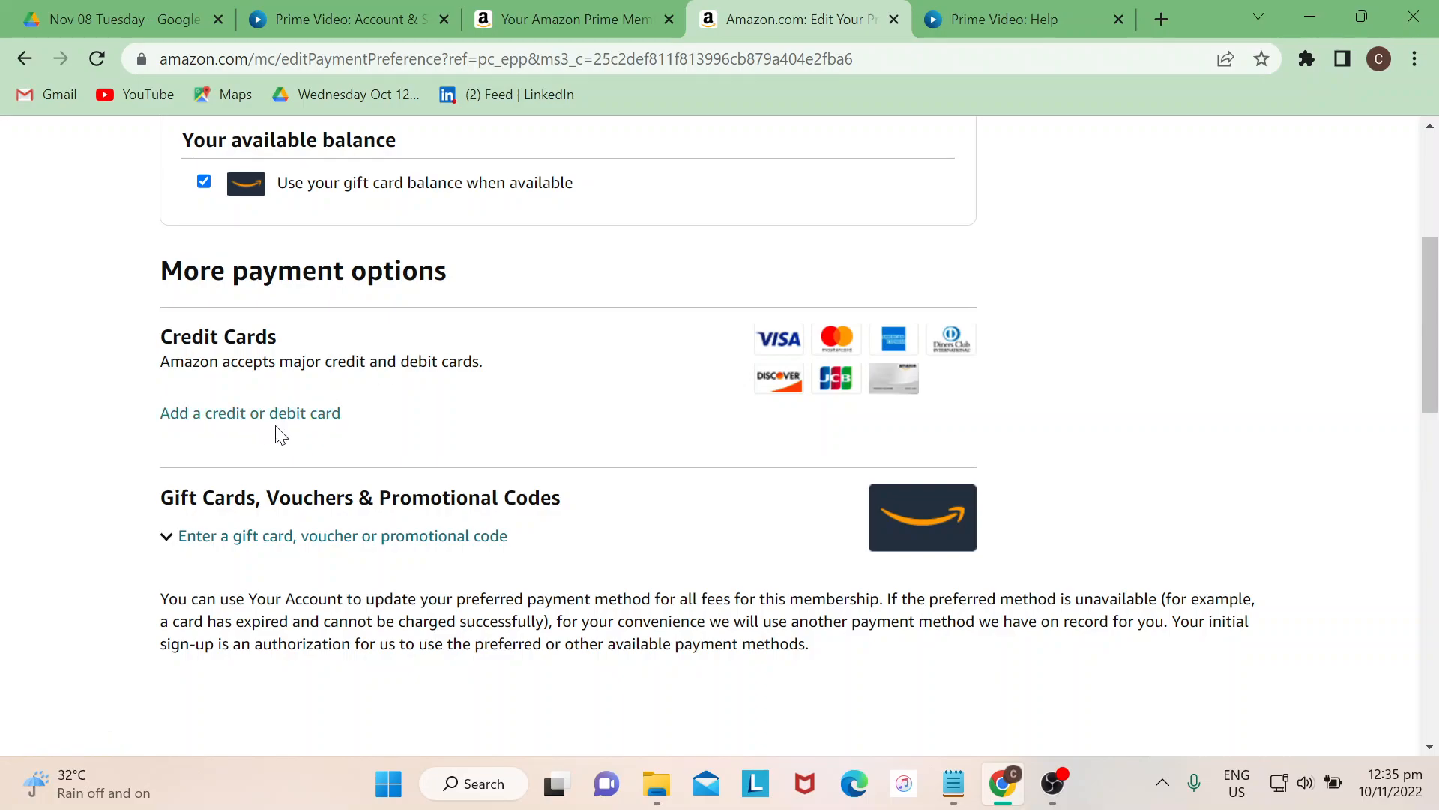
pyautogui.moveTo(251, 412)
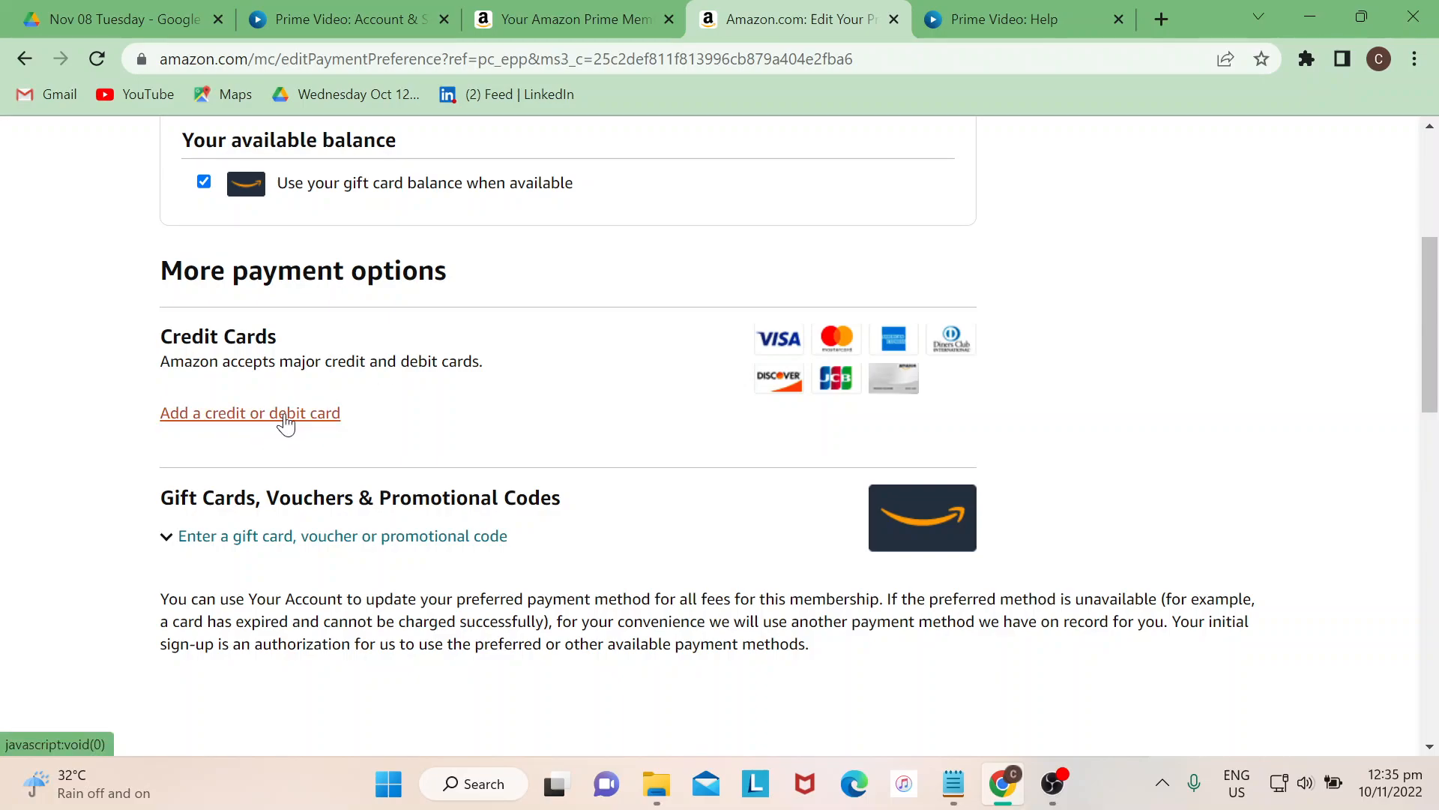
# - Expand Add a credit or debit card and bring the card entry fields into view
pyautogui.click(251, 412)
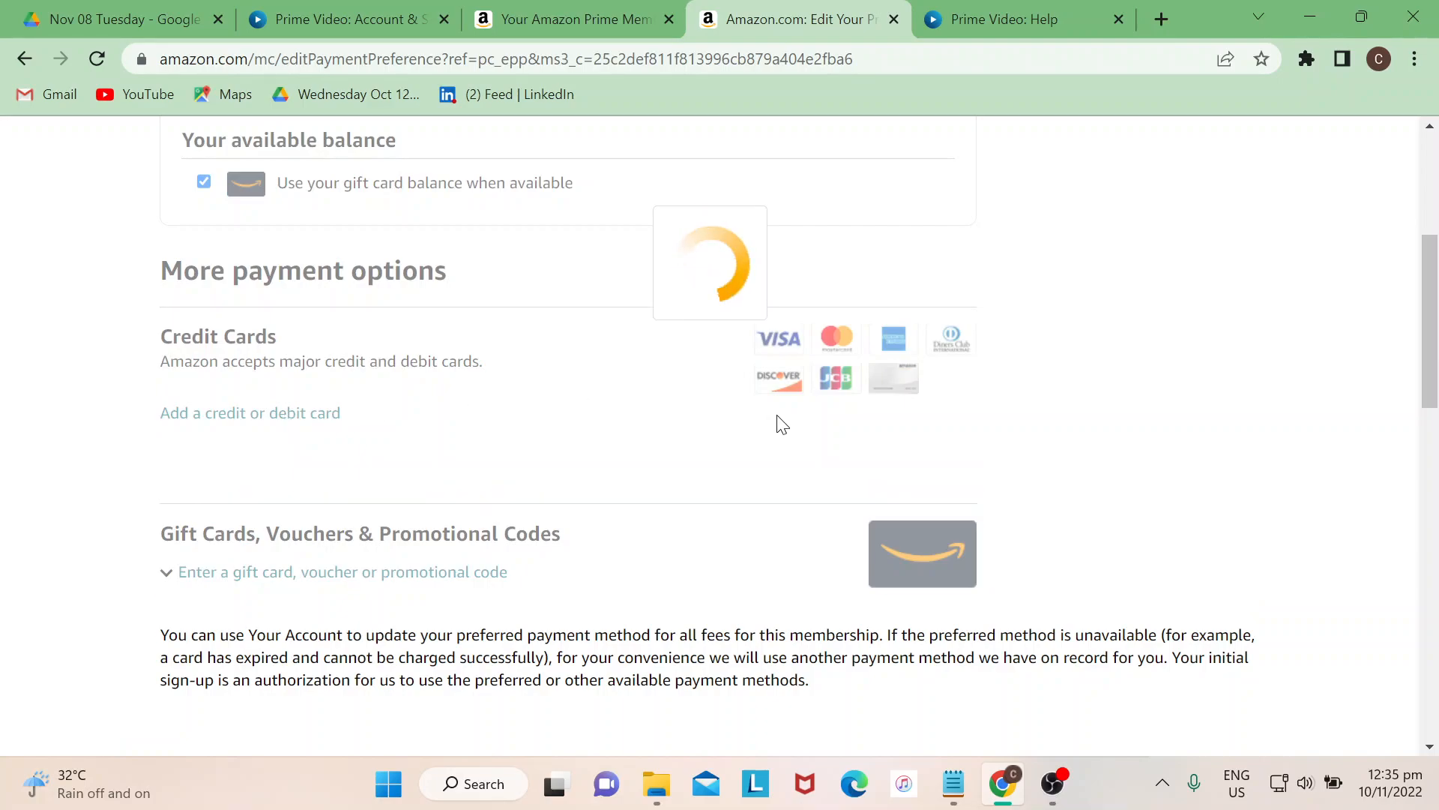
pyautogui.click(250, 413)
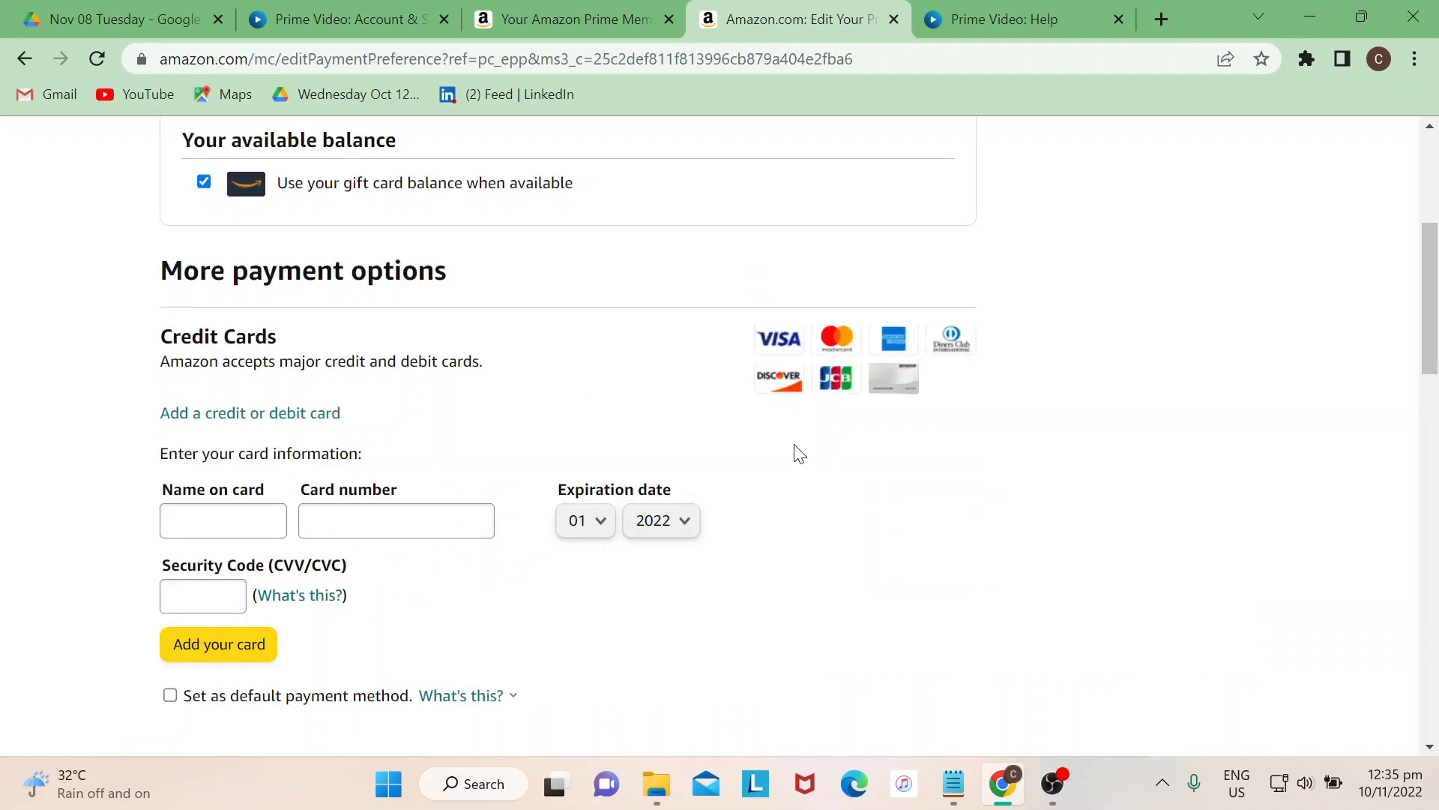
pyautogui.scroll(-3)
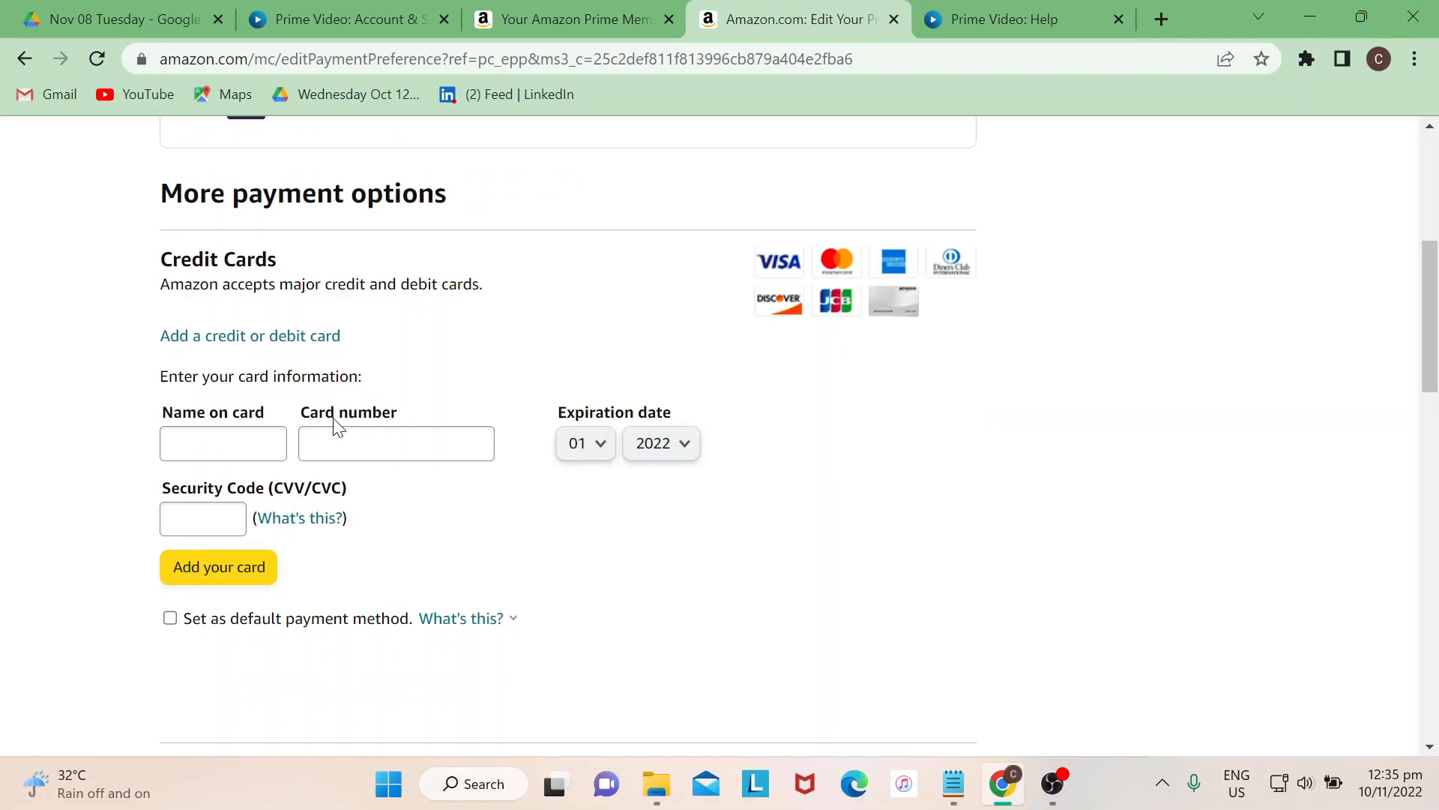
pyautogui.moveTo(385, 524)
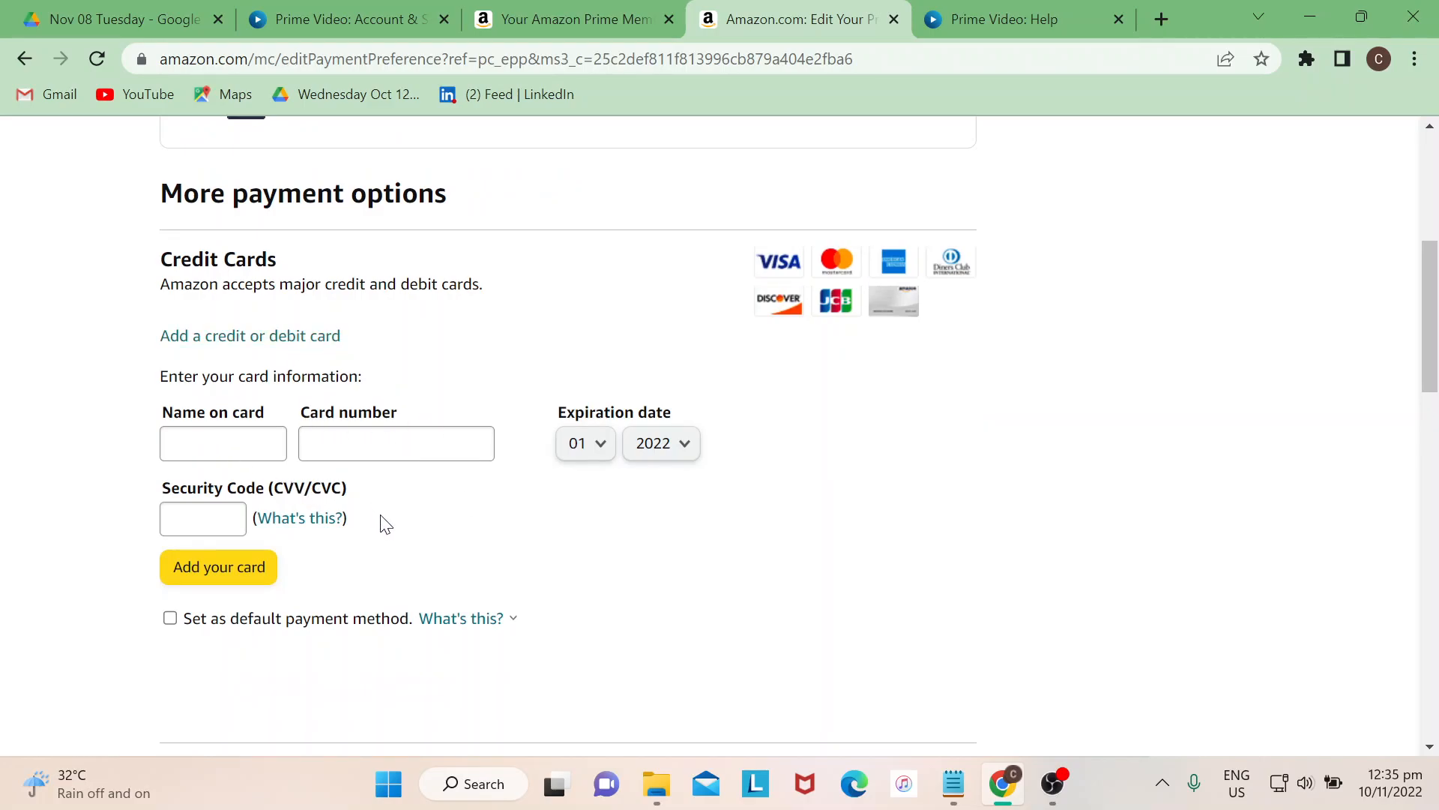
pyautogui.scroll(-3)
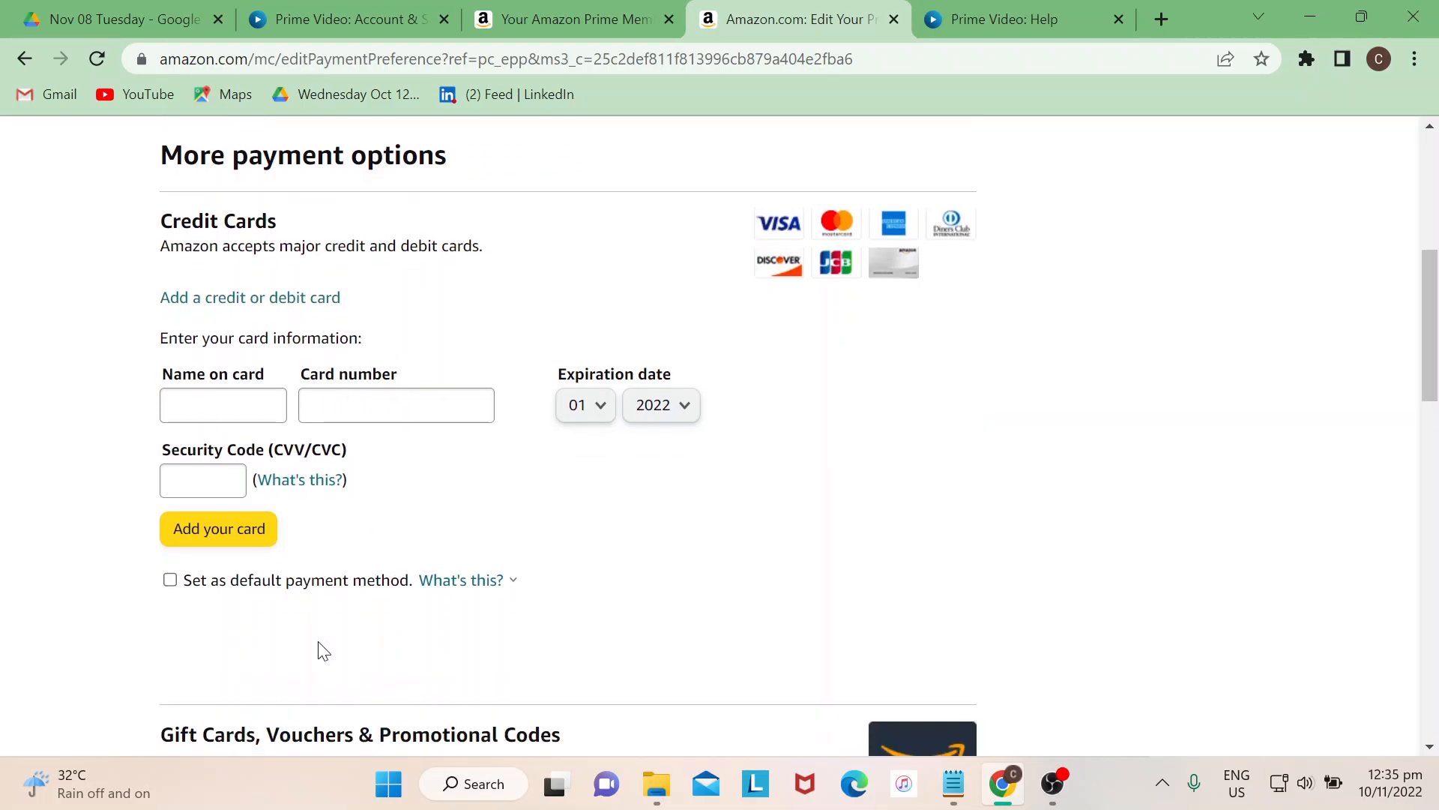
pyautogui.scroll(-3)
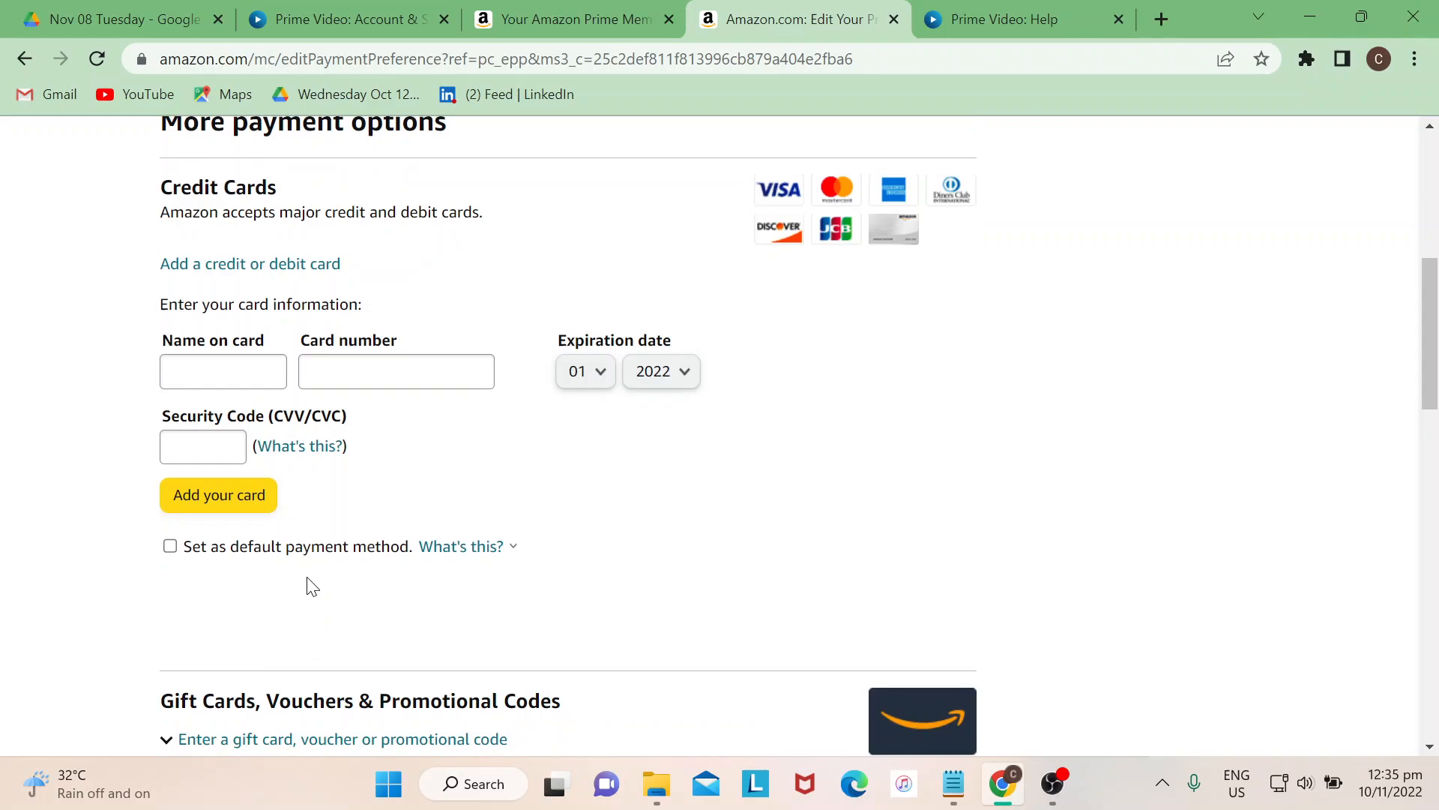
pyautogui.moveTo(256, 591)
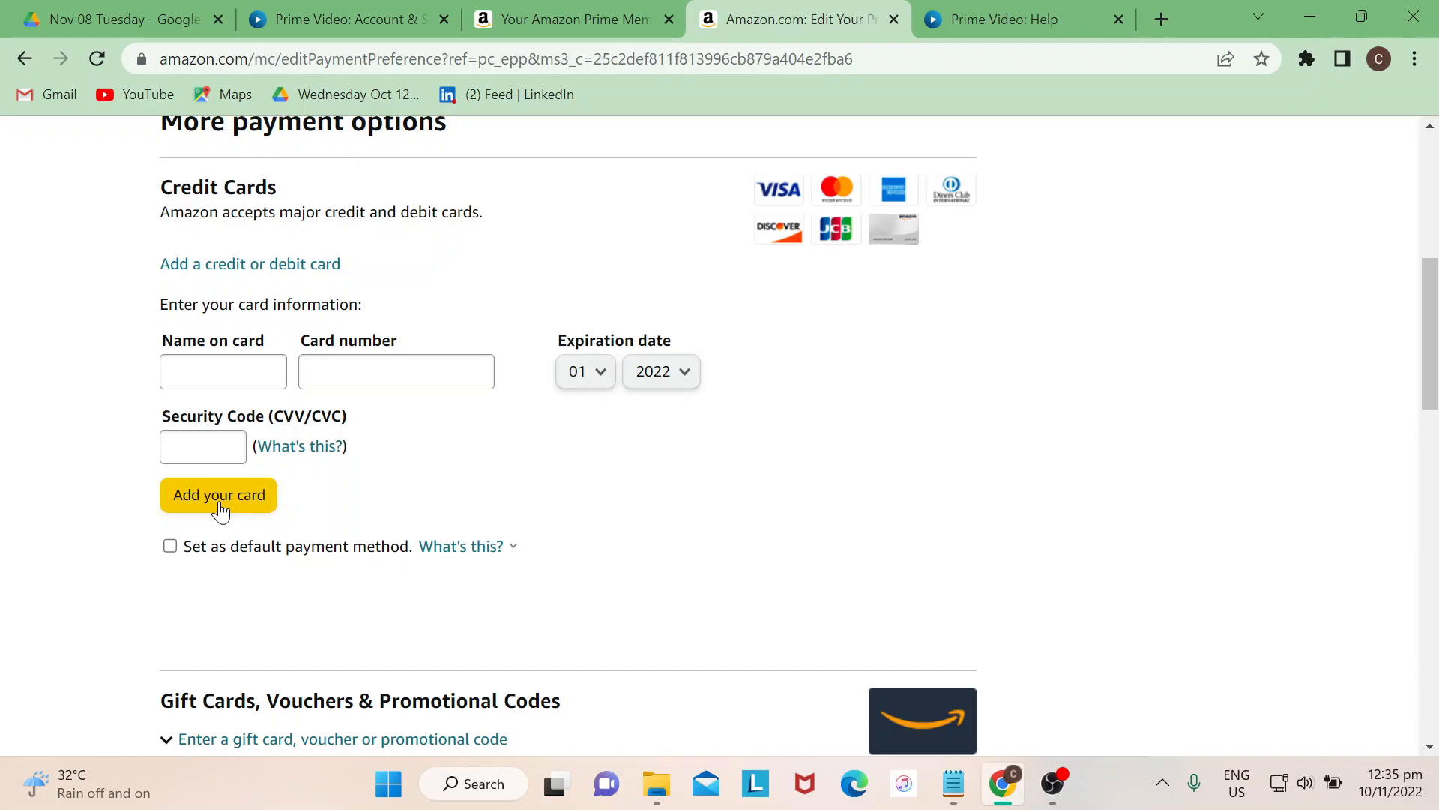
pyautogui.moveTo(595, 509)
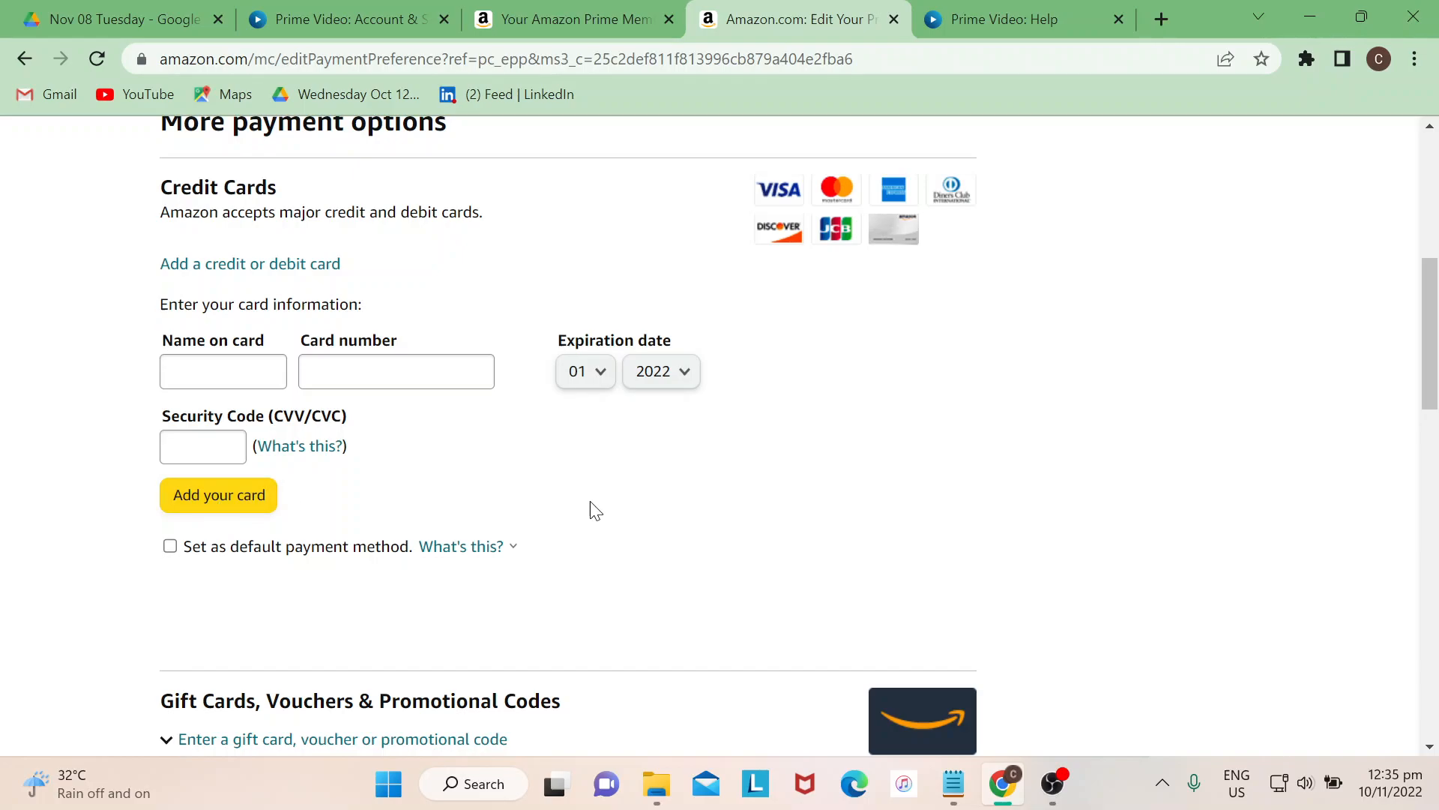